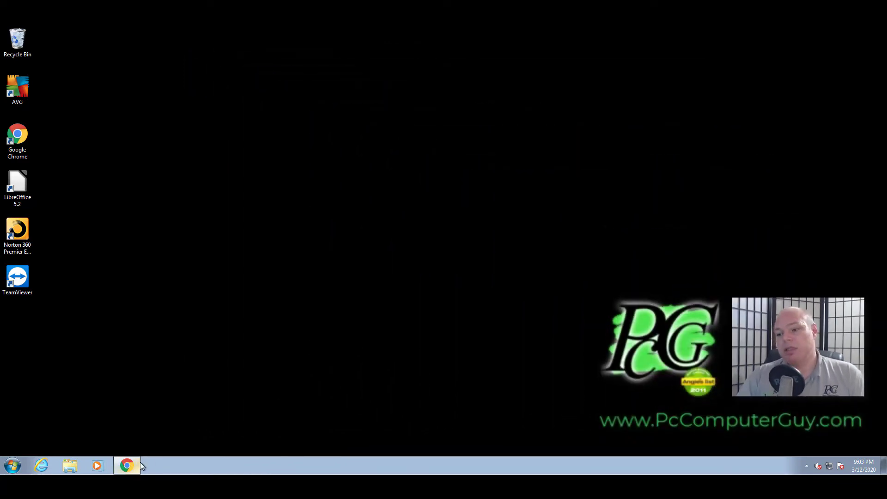
# Bring up Google Chrome from the taskbar showing the OneDrive cloud storage page
pyautogui.click(127, 465)
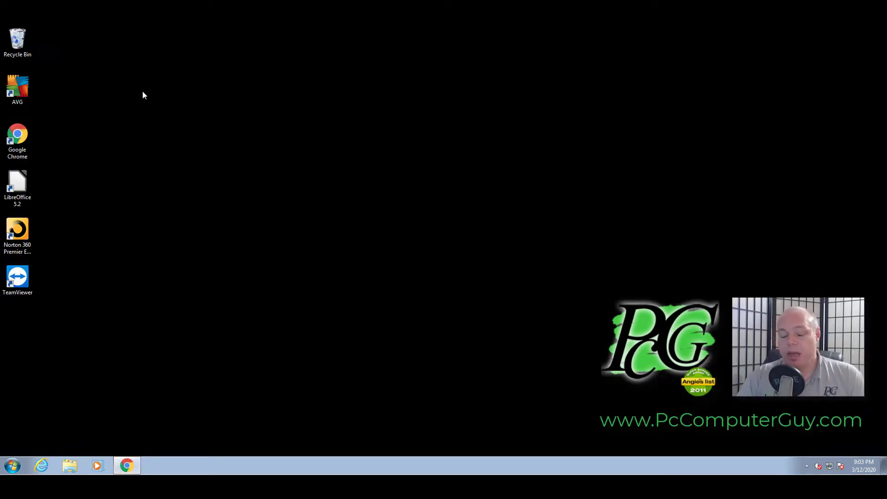
pyautogui.click(126, 466)
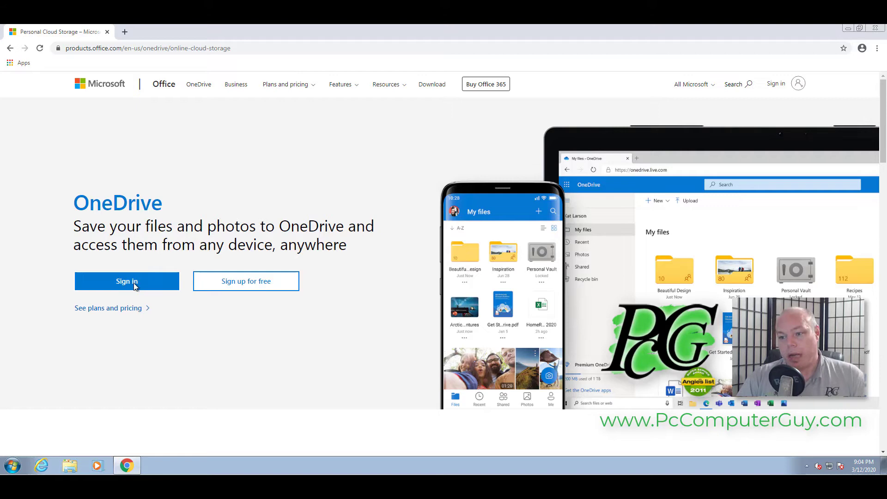
# Start the OneDrive sign-in and begin entering the account email address
pyautogui.click(126, 281)
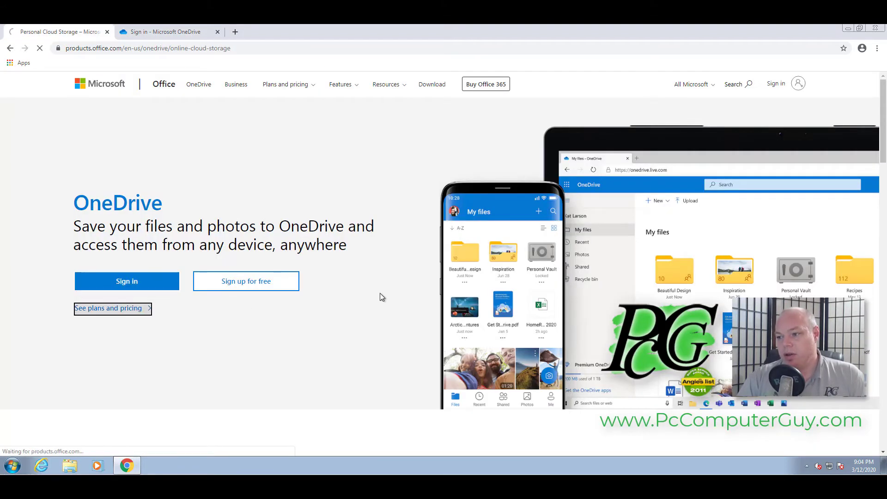
pyautogui.click(107, 308)
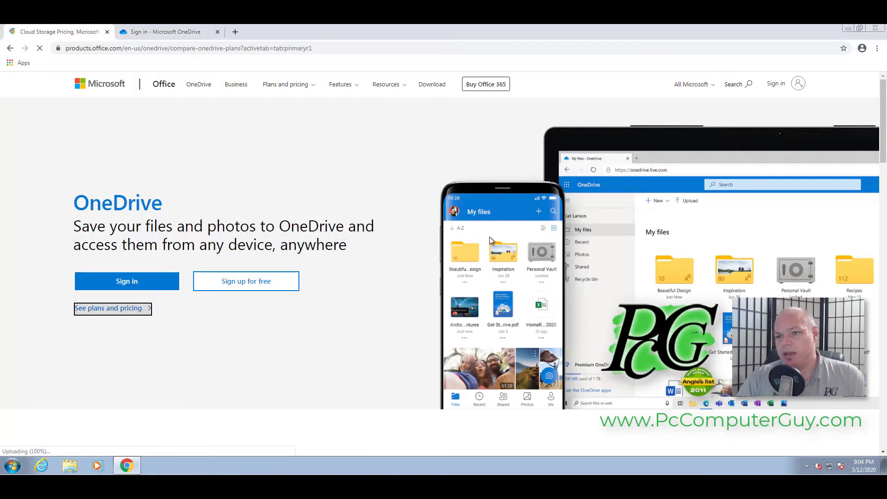
pyautogui.click(107, 307)
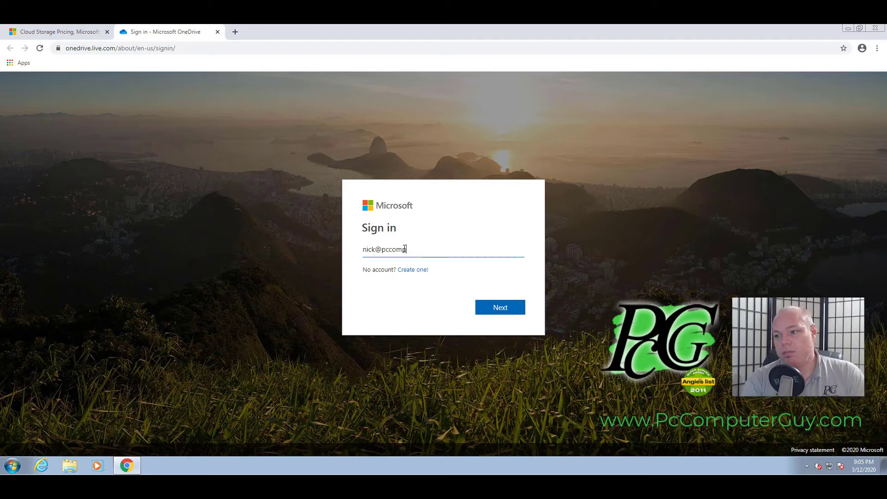
# Submit the email, enter the password and sign in to reach My files
pyautogui.click(499, 307)
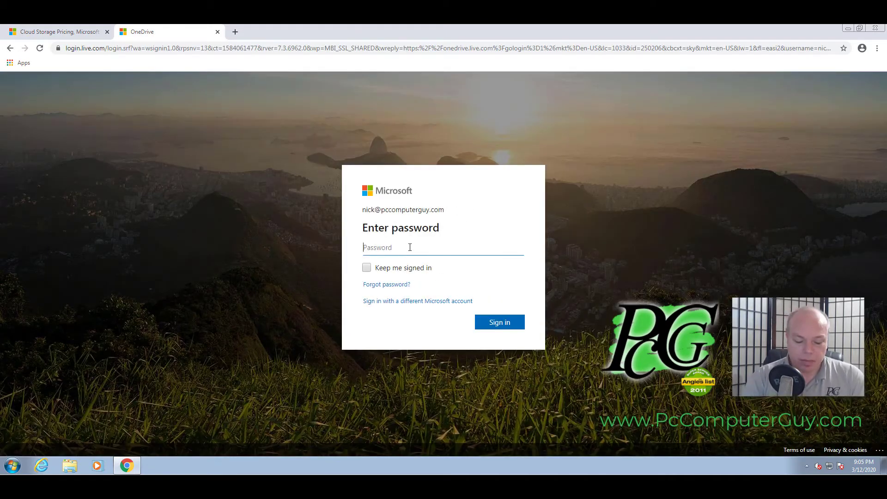
pyautogui.write('password')
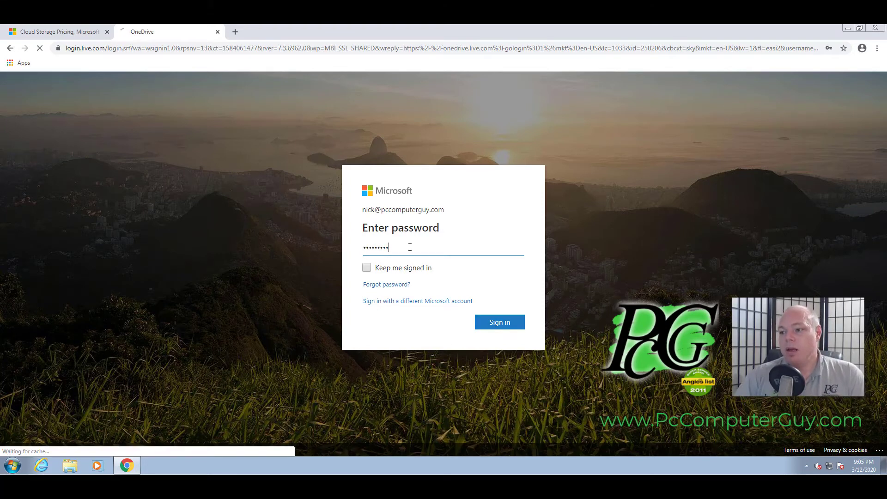
pyautogui.click(499, 322)
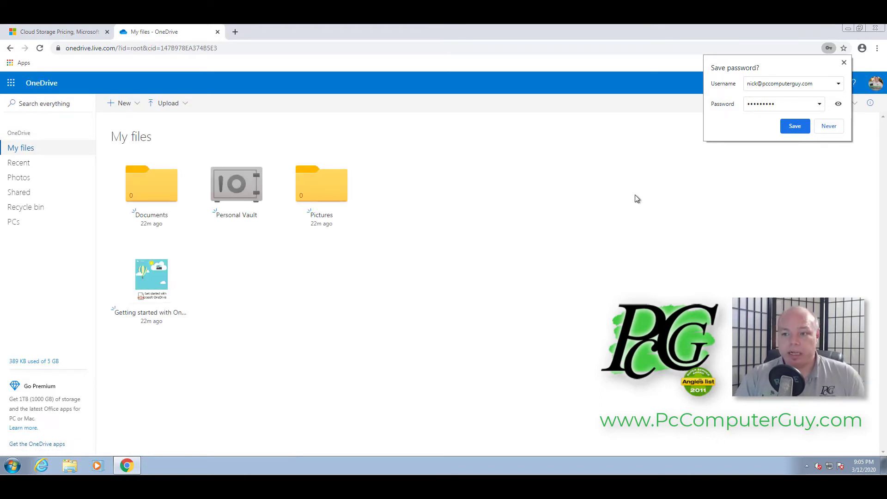
pyautogui.moveTo(597, 238)
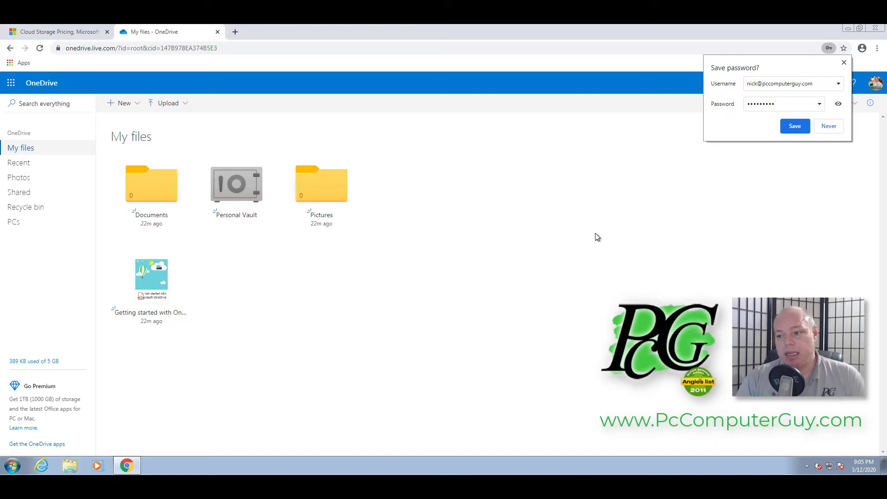
pyautogui.moveTo(475, 231)
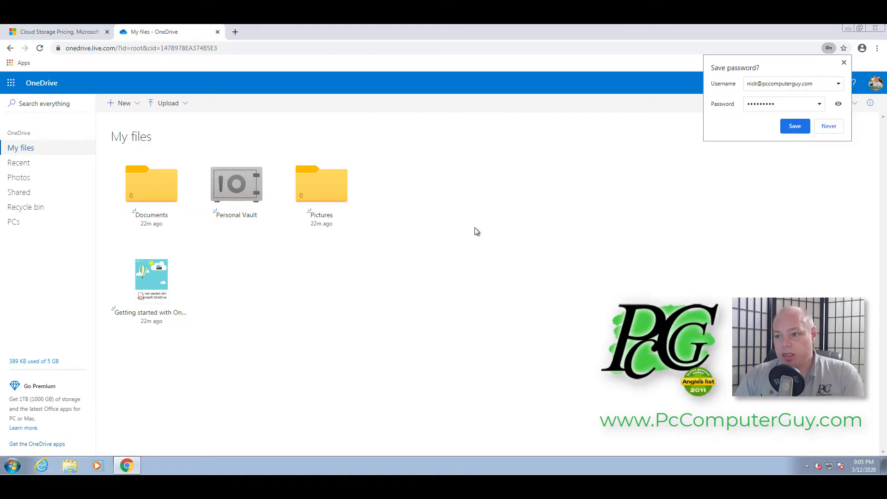
pyautogui.moveTo(598, 177)
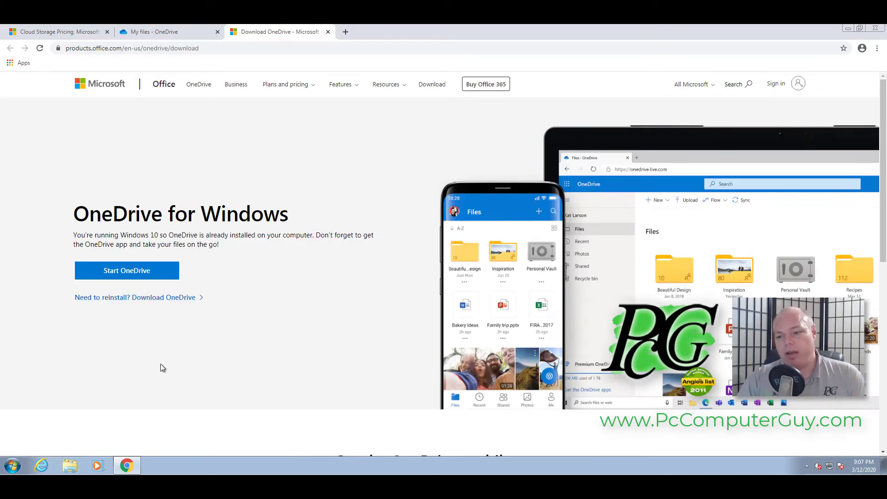
# Search the Start menu for 'onedrive' to check for an installed copy
pyautogui.click(9, 465)
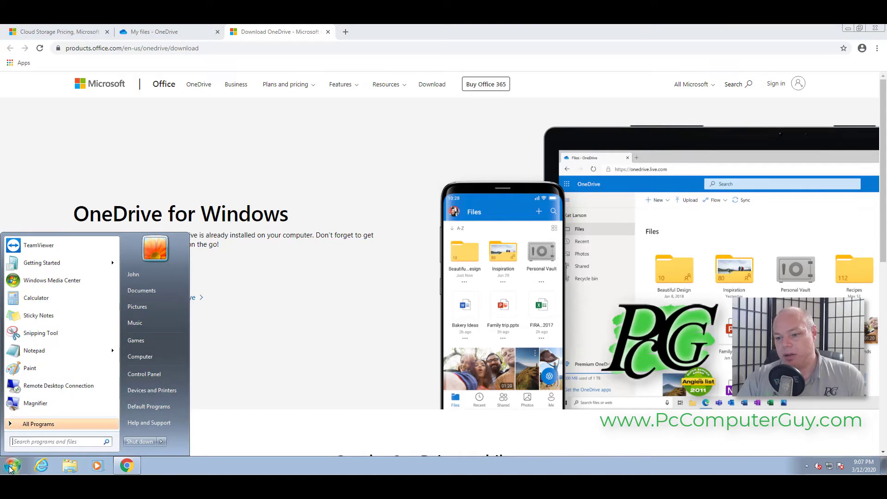
pyautogui.write('onedrive')
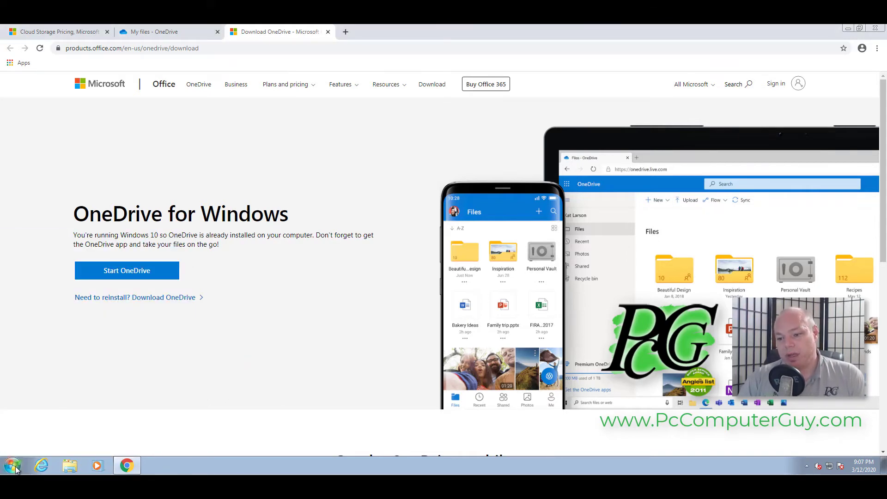
pyautogui.click(8, 466)
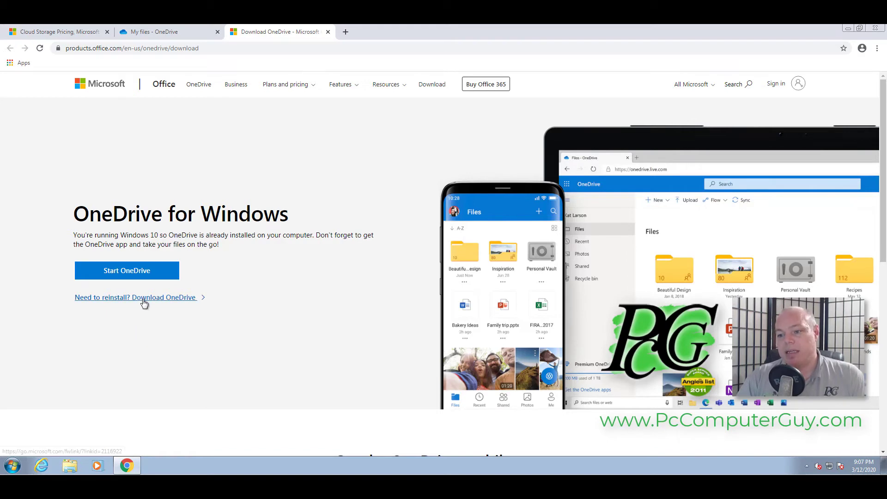
# Download the OneDrive for Windows installer and launch OneDriveSetup.exe
pyautogui.click(136, 297)
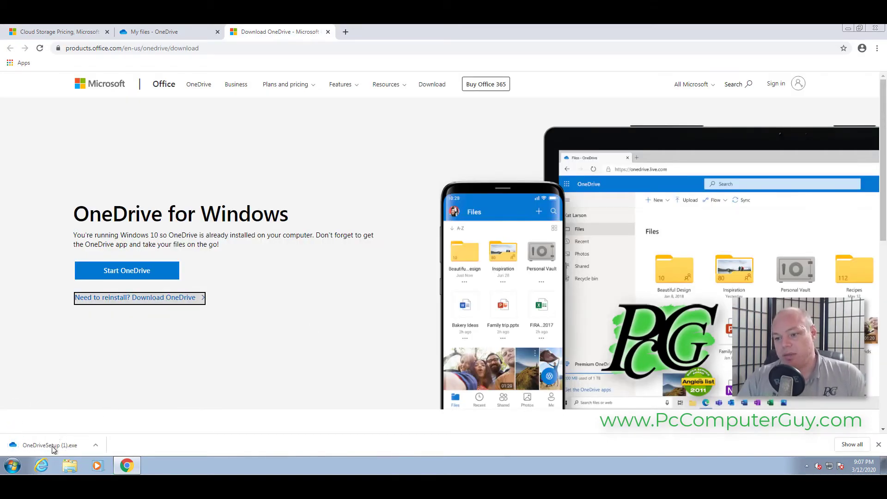
pyautogui.click(51, 446)
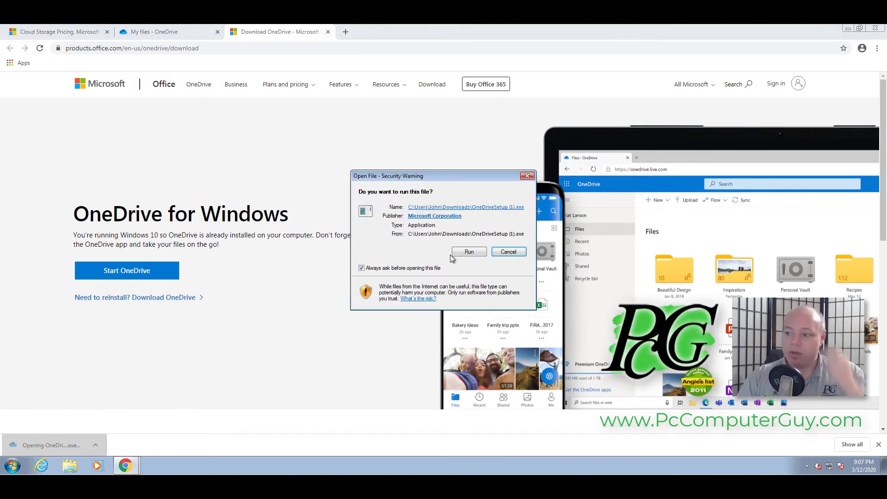
# Run the installer and sign in to the OneDrive desktop app with email and password
pyautogui.click(468, 251)
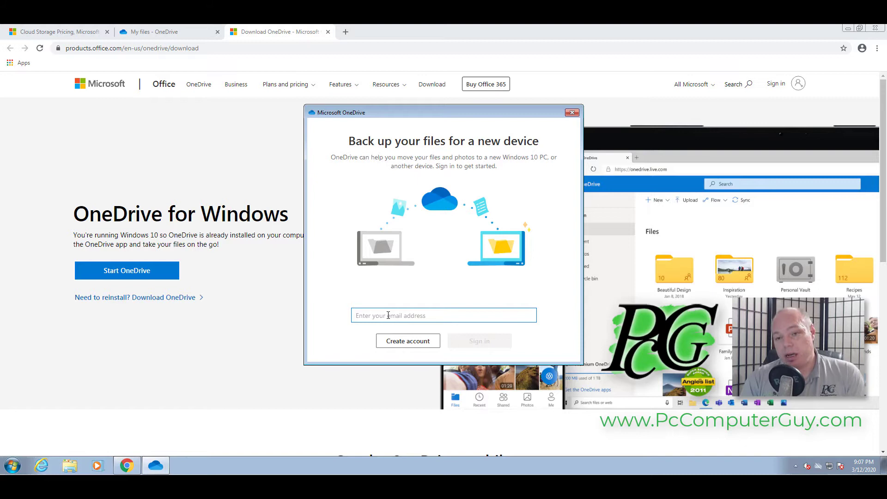
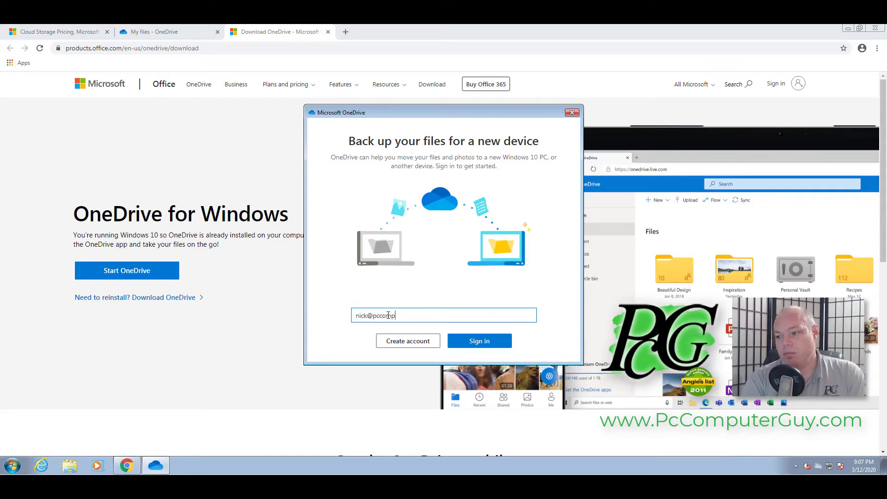
pyautogui.click(479, 341)
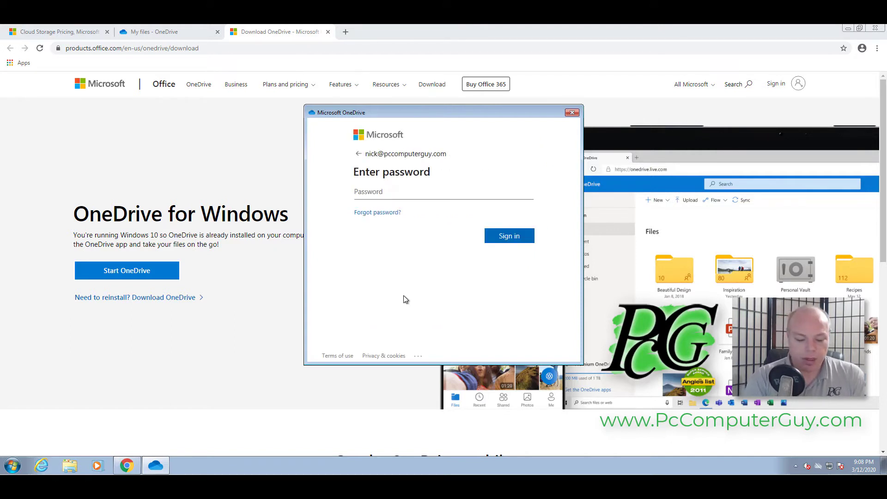
pyautogui.click(443, 191)
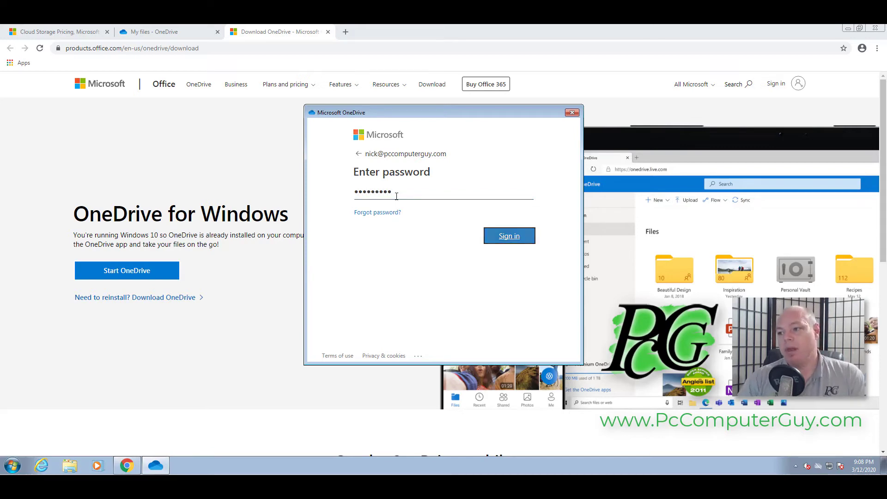
pyautogui.click(508, 236)
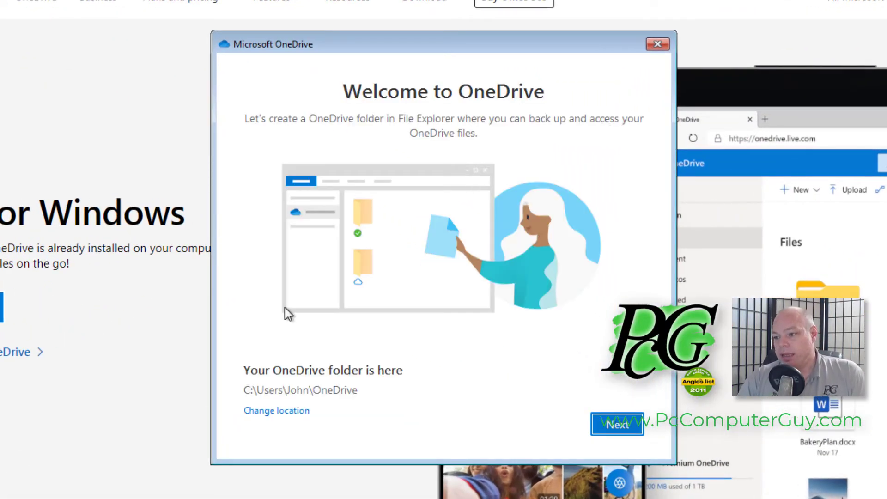
# Keep the default OneDrive folder location, reuse the existing folder and confirm backup choices
pyautogui.click(617, 425)
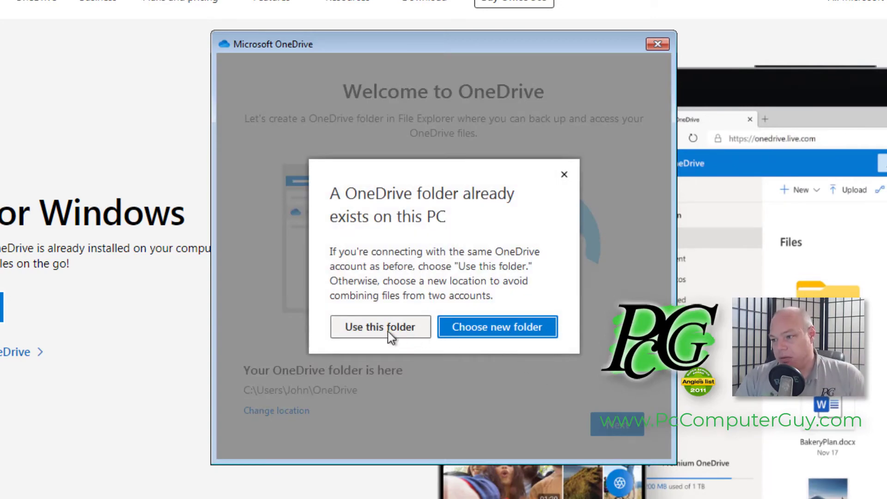
pyautogui.click(380, 326)
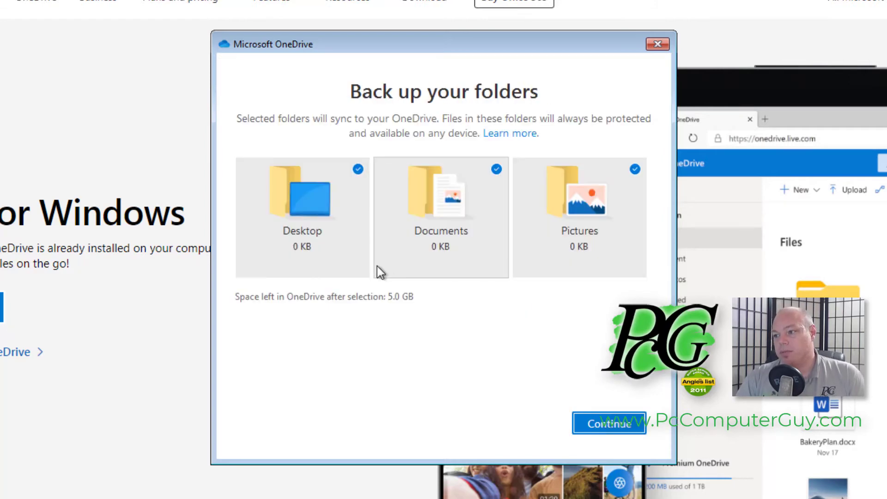
pyautogui.moveTo(385, 122)
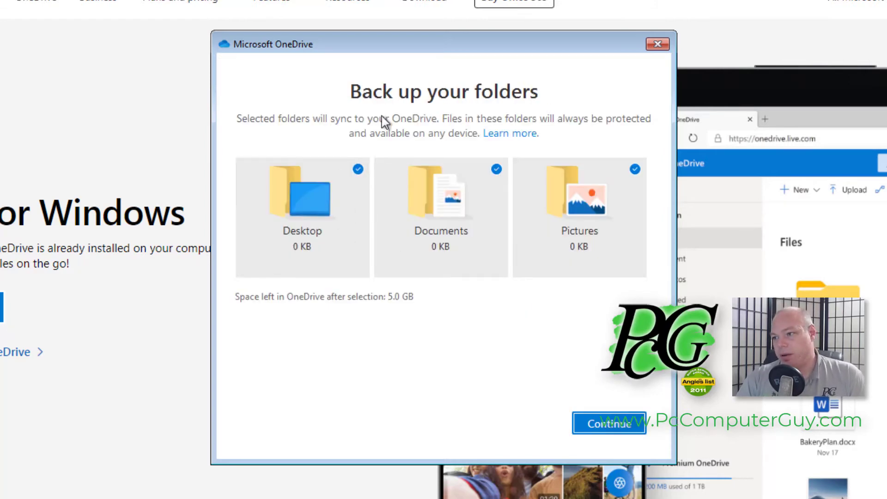
pyautogui.moveTo(598, 223)
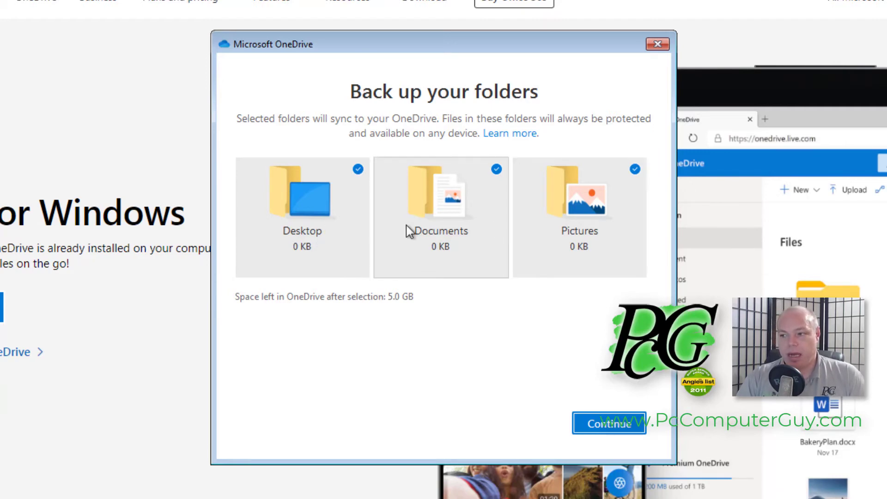
pyautogui.moveTo(566, 218)
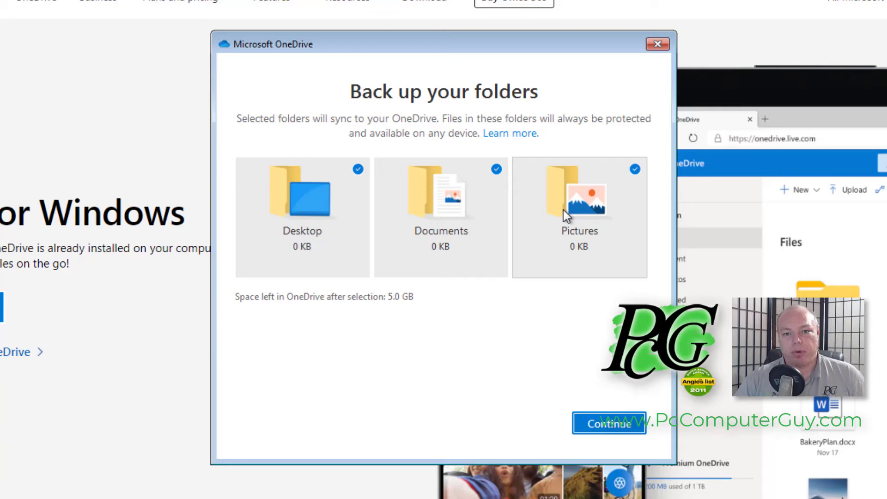
pyautogui.moveTo(542, 303)
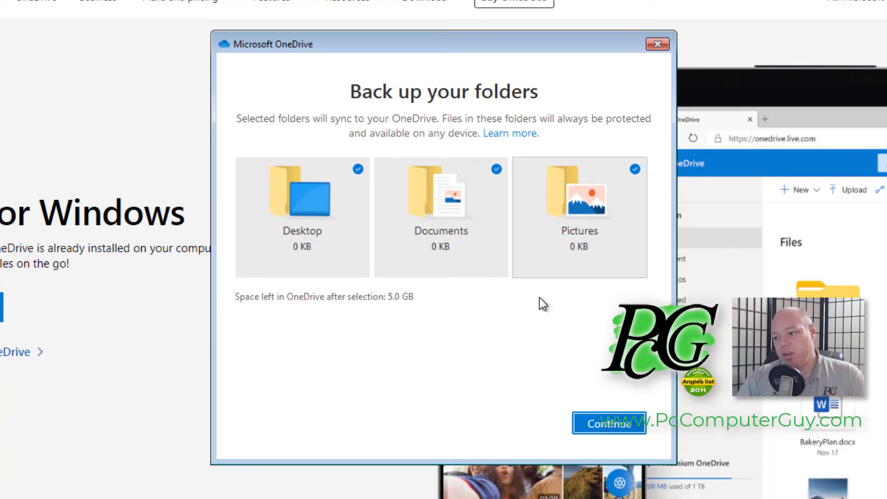
pyautogui.moveTo(614, 418)
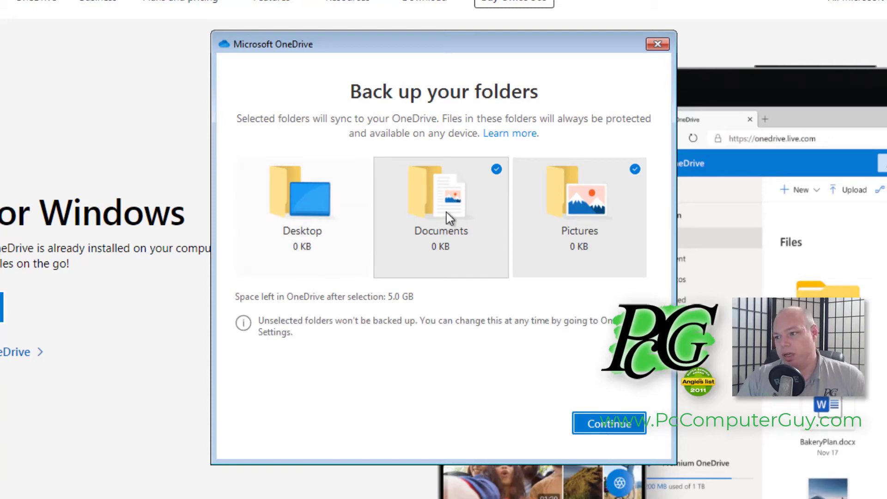
pyautogui.click(608, 424)
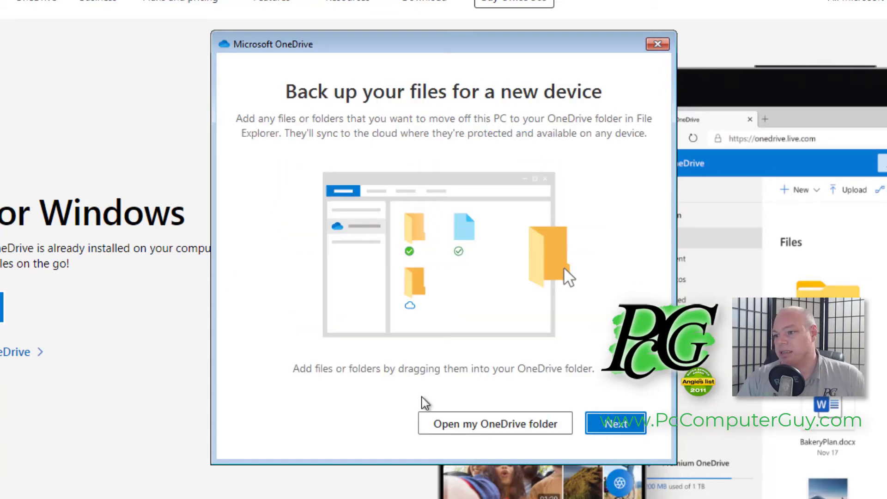
pyautogui.moveTo(551, 428)
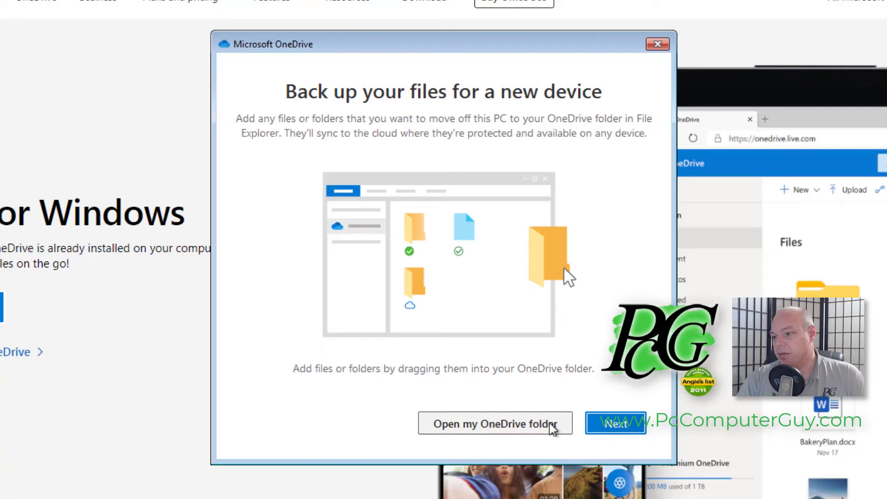
# Advance to the last setup page, close the wizard and minimize Chrome to the desktop
pyautogui.click(614, 424)
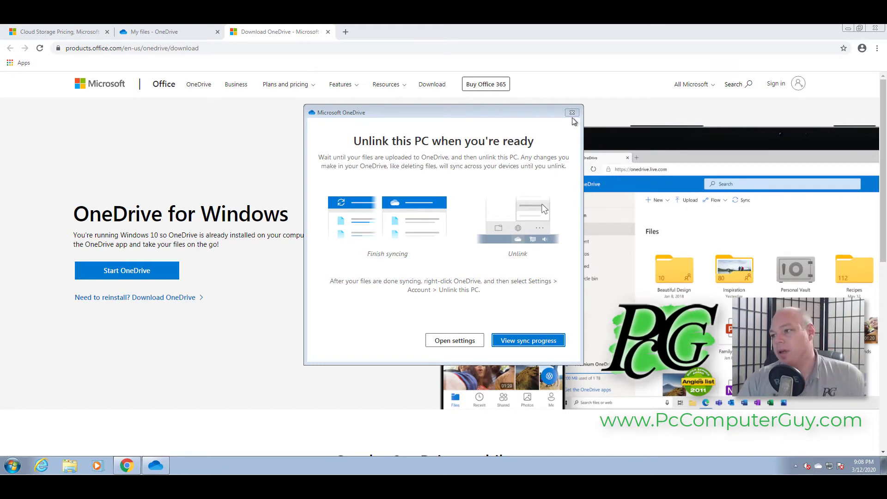
pyautogui.click(572, 113)
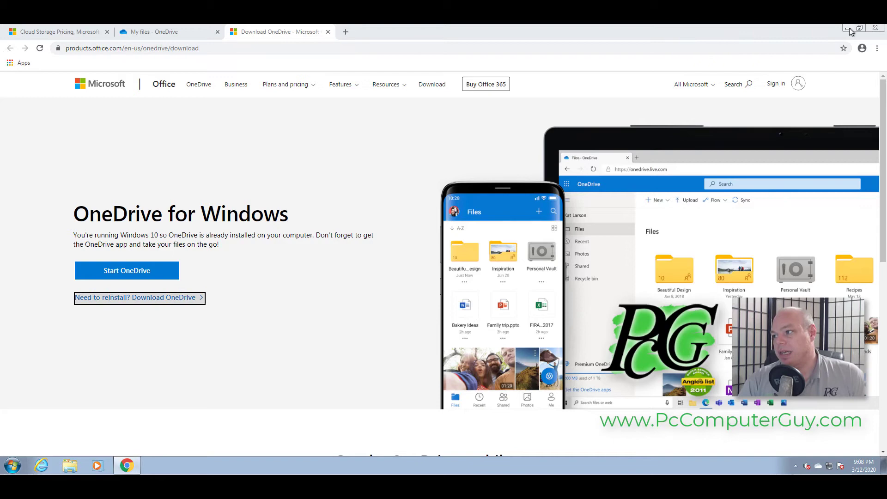
pyautogui.click(849, 29)
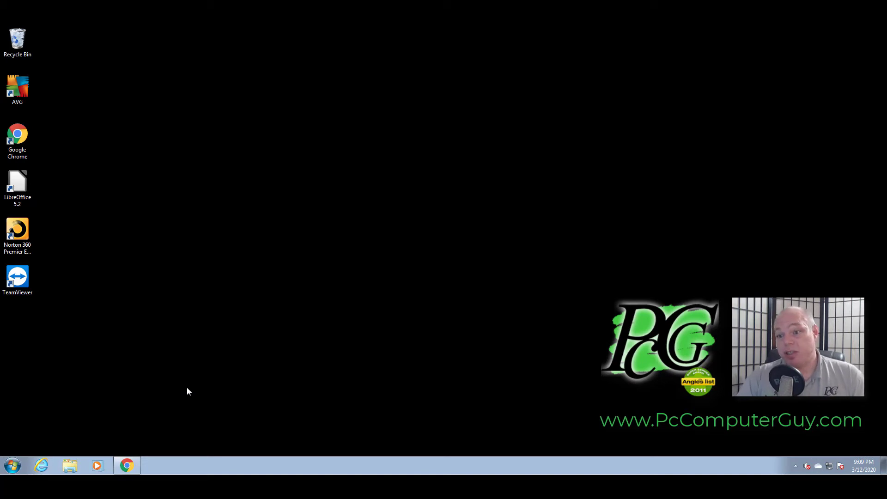
# Create a 'Test Demo' folder in the local OneDrive folder and launch LibreOffice
pyautogui.click(69, 466)
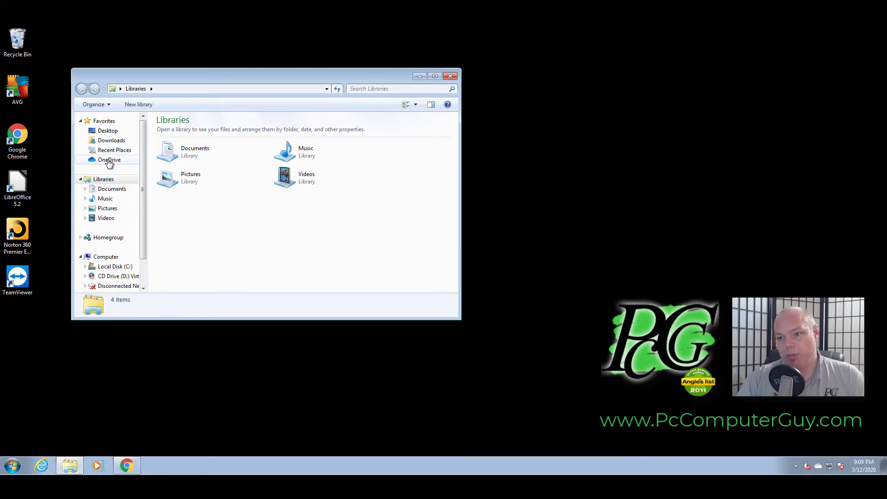
pyautogui.click(109, 160)
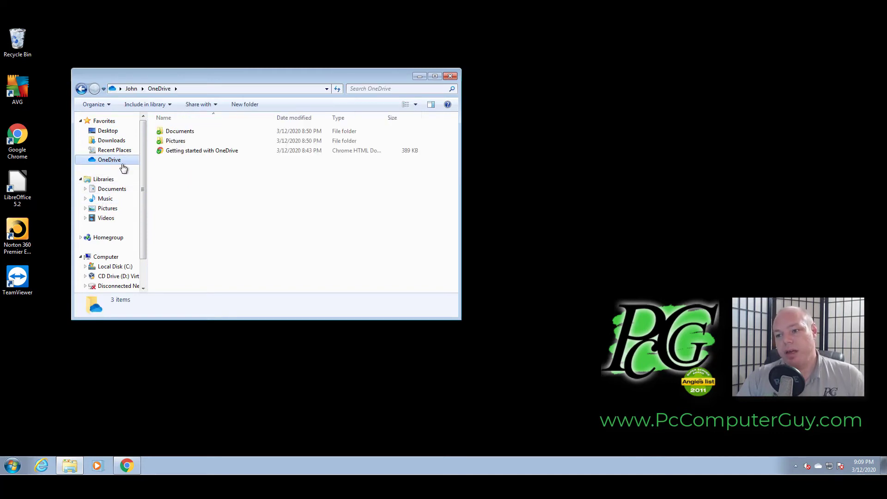
pyautogui.moveTo(208, 178)
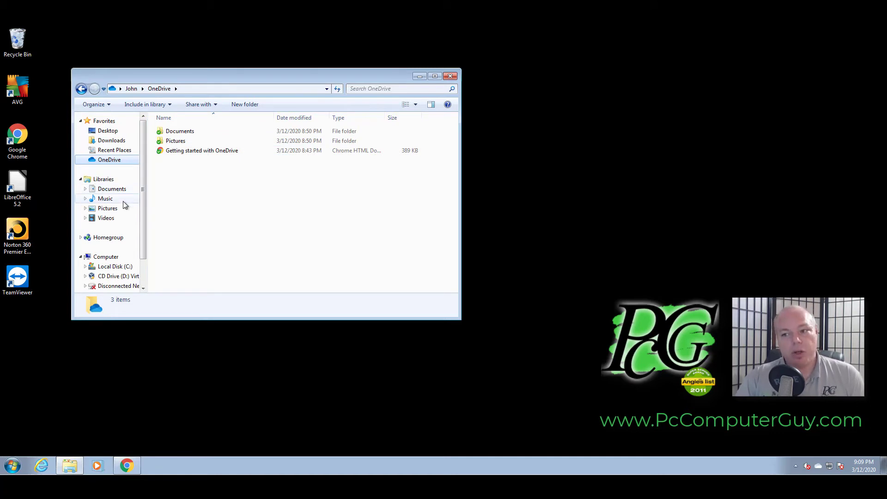
pyautogui.moveTo(215, 191)
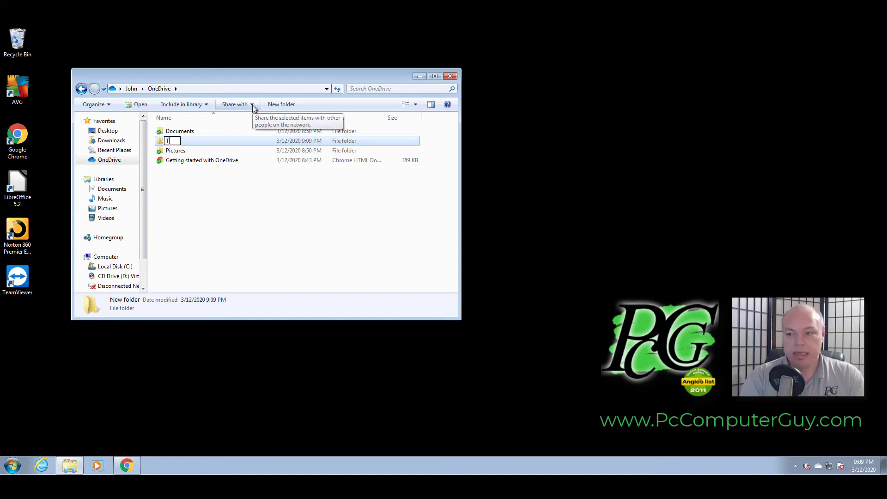
pyautogui.write('Test Demo')
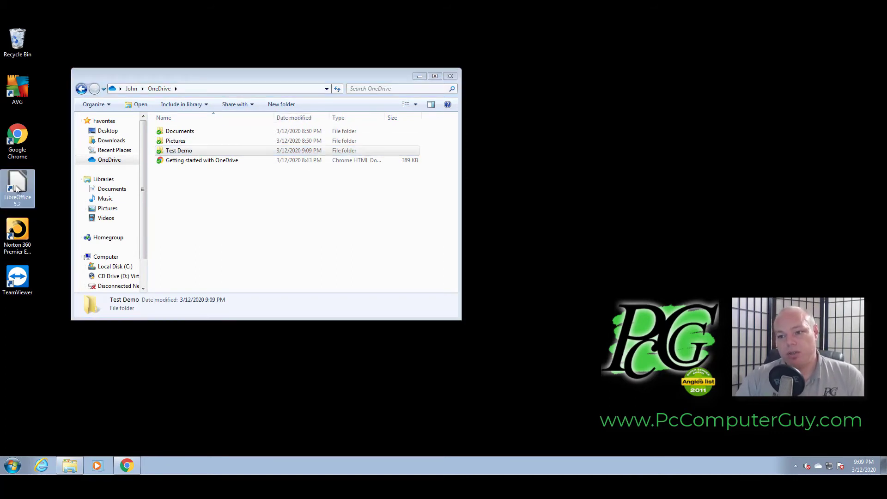
pyautogui.doubleClick(18, 189)
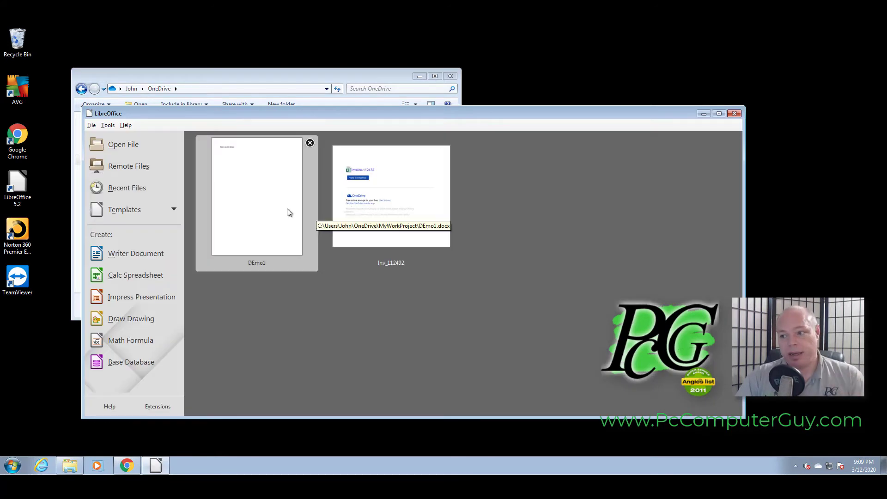
# Save a new Writer document as test1.docx (Word 2007-2013) in OneDrive > Test Demo
pyautogui.click(135, 253)
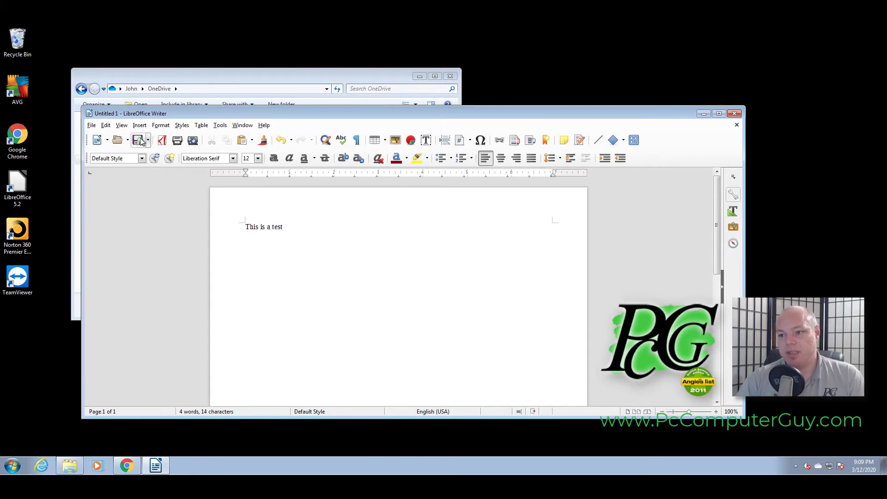
pyautogui.click(97, 139)
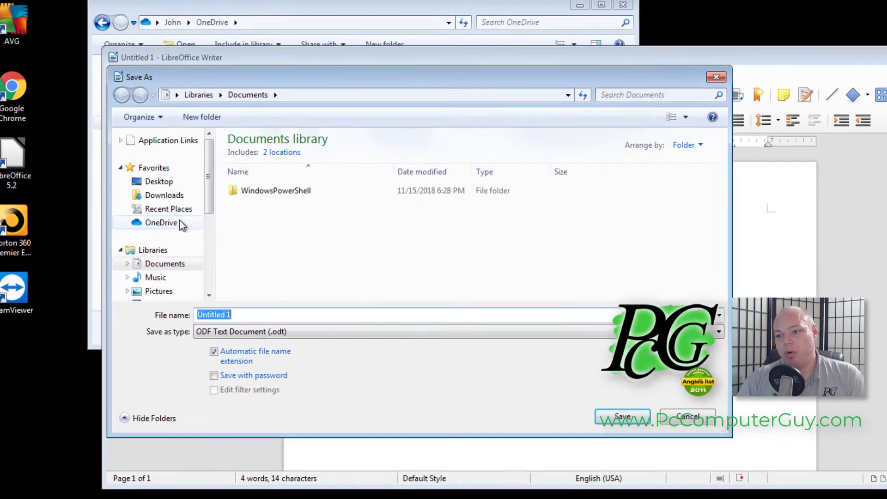
pyautogui.click(161, 222)
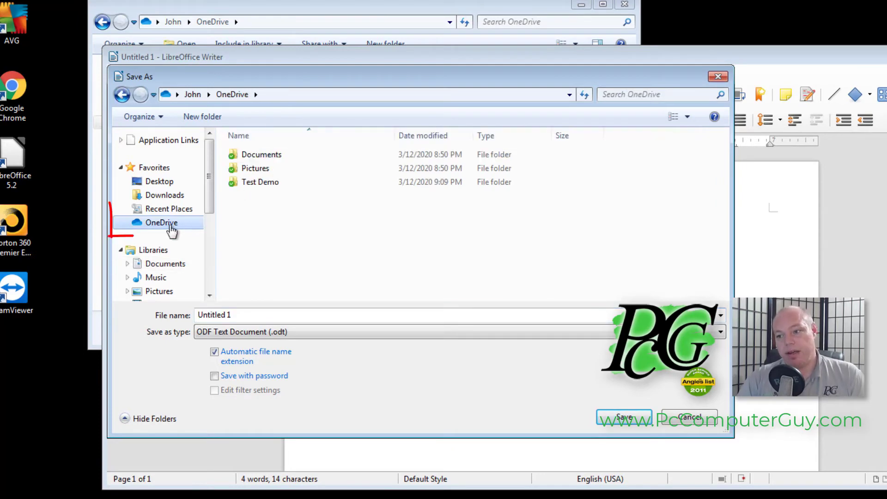
pyautogui.moveTo(260, 185)
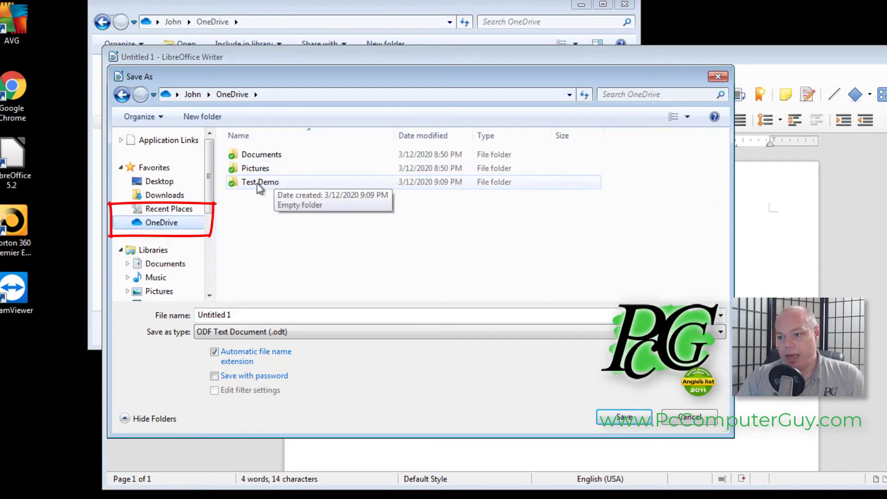
pyautogui.doubleClick(259, 182)
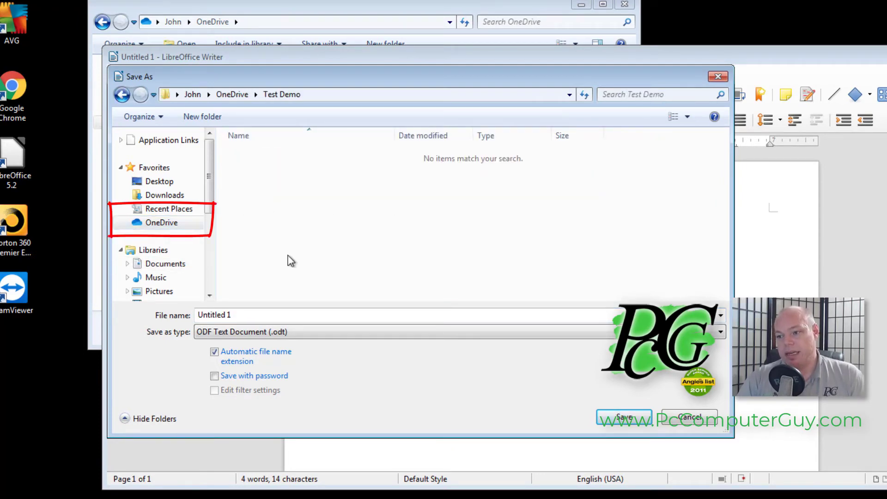
pyautogui.write('test1')
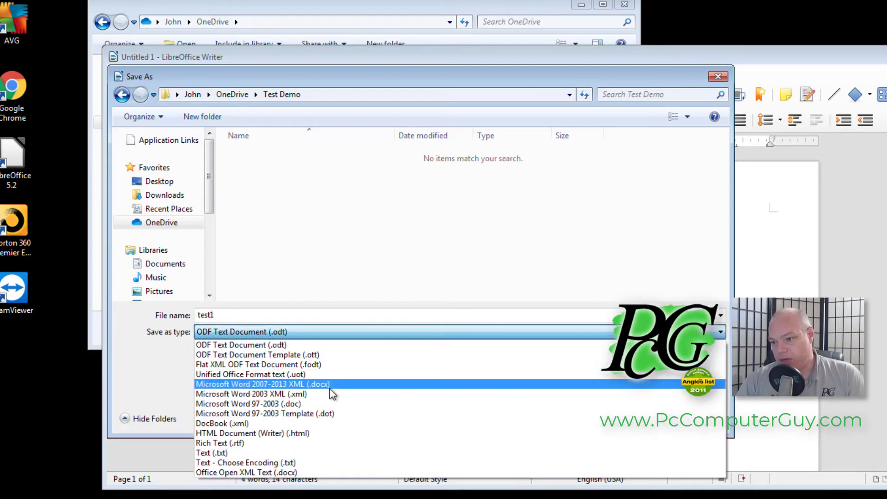
pyautogui.click(261, 384)
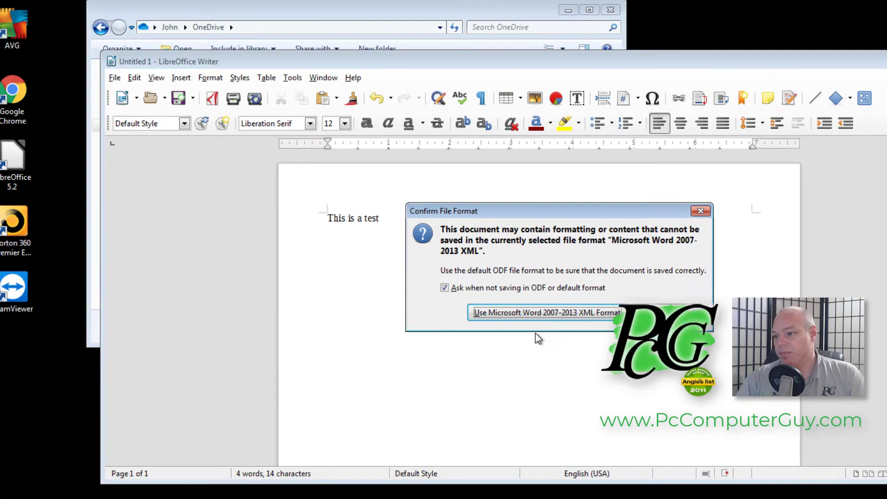
pyautogui.click(545, 312)
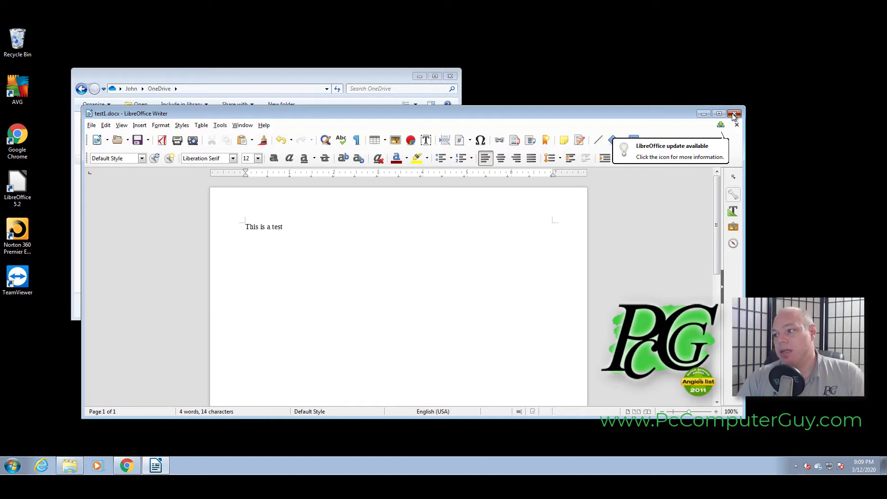
# Close the test1.docx Writer window and the OneDrive Explorer window
pyautogui.click(736, 113)
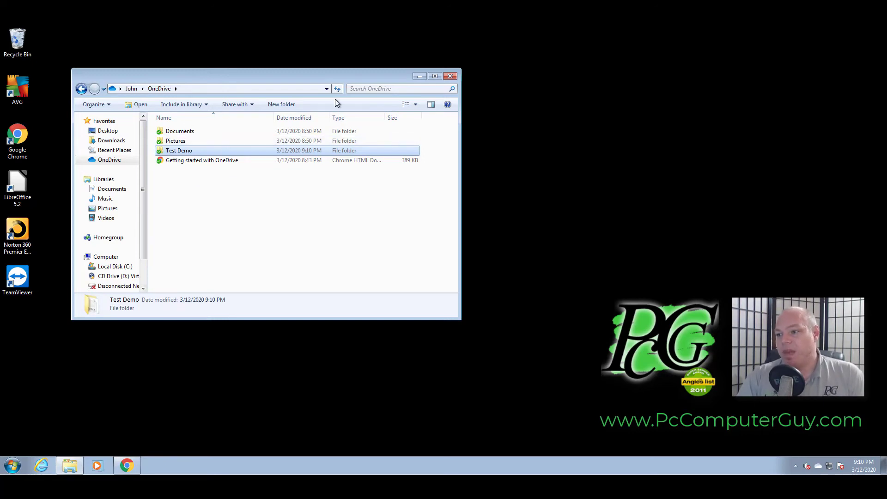
pyautogui.click(451, 75)
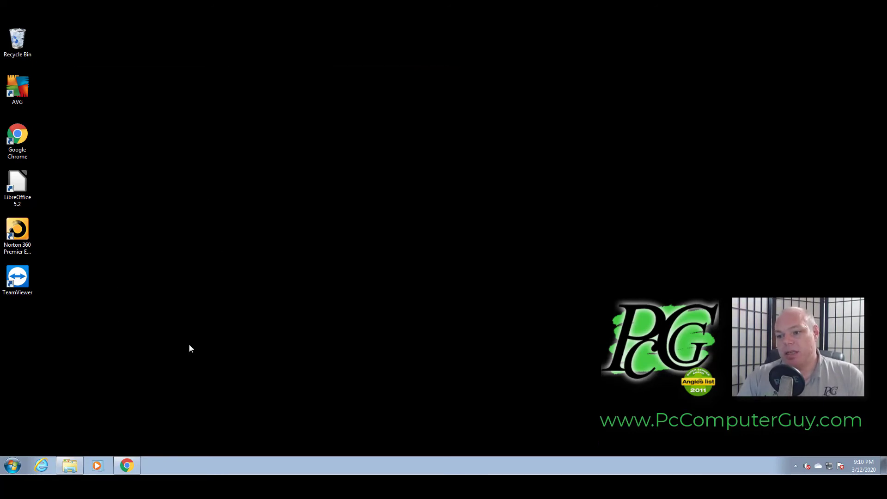
pyautogui.moveTo(152, 430)
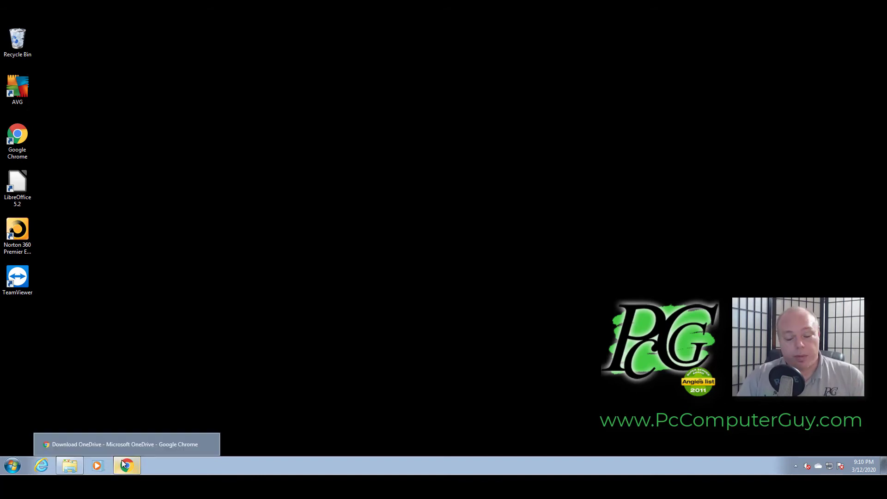
# Return to the OneDrive web page, enter the Test Demo folder and launch test1.docx in Word for the web
pyautogui.click(126, 465)
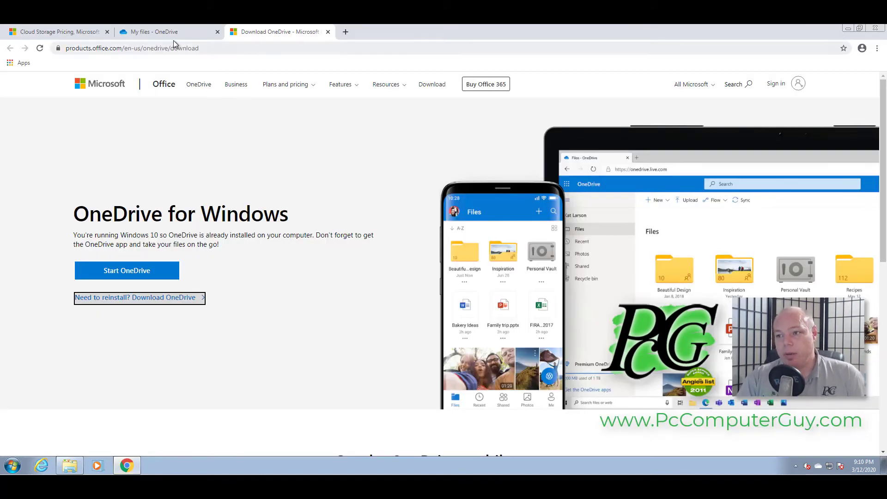
pyautogui.click(164, 32)
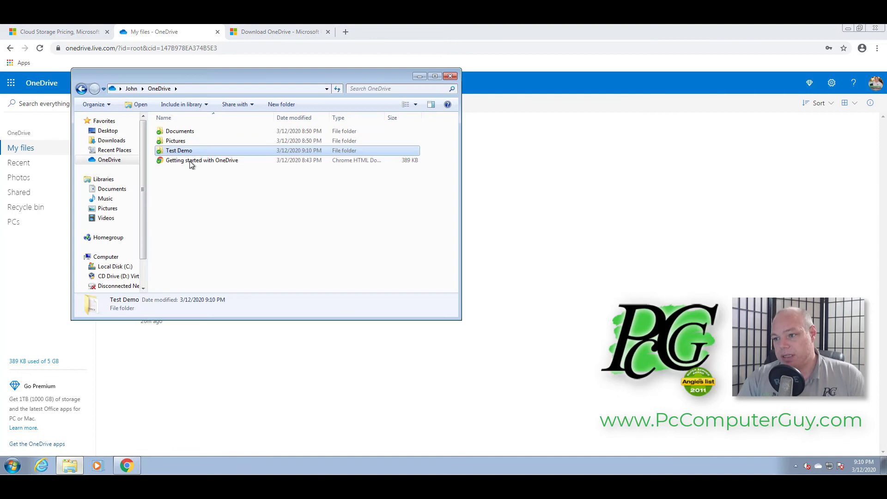
pyautogui.click(450, 76)
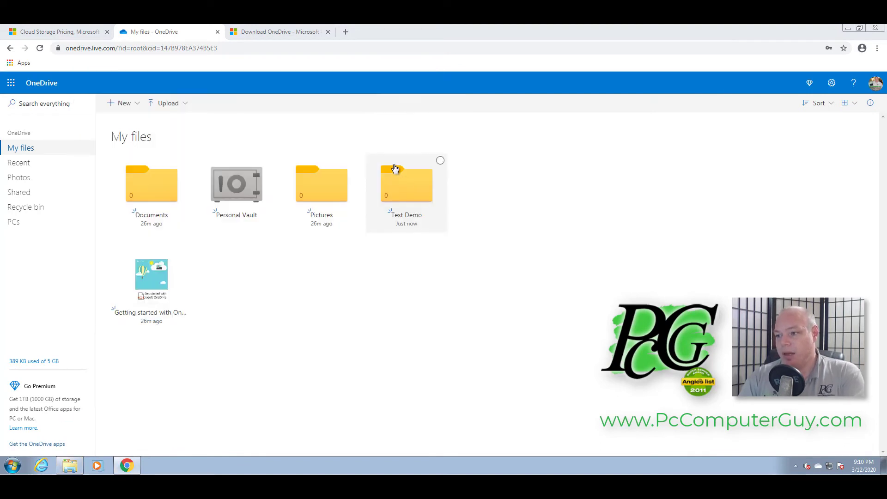
pyautogui.click(406, 214)
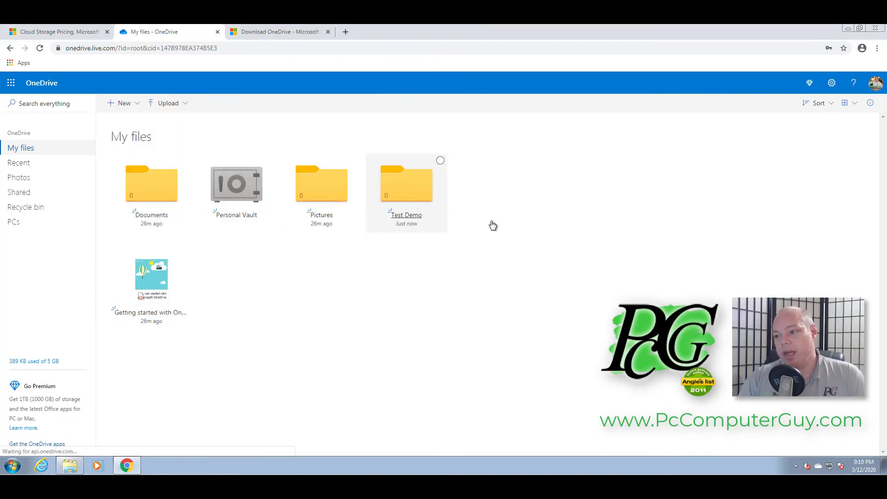
pyautogui.doubleClick(407, 182)
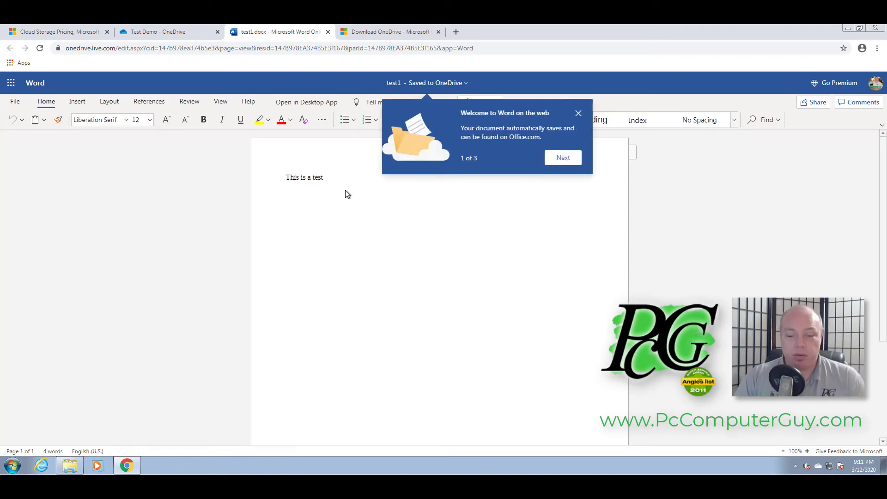
# Dismiss the welcome tip and add the line 'Make changes to this from the website, without having word installed.'
pyautogui.click(579, 113)
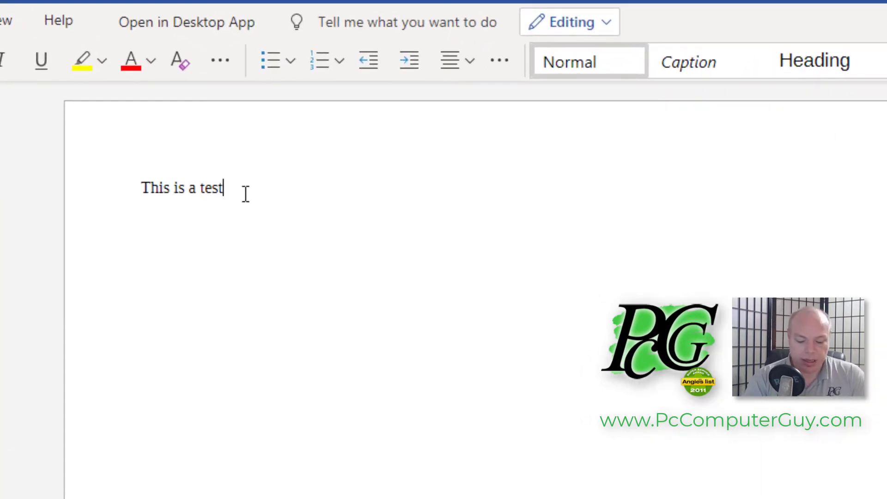
pyautogui.write('Make changes to thi')
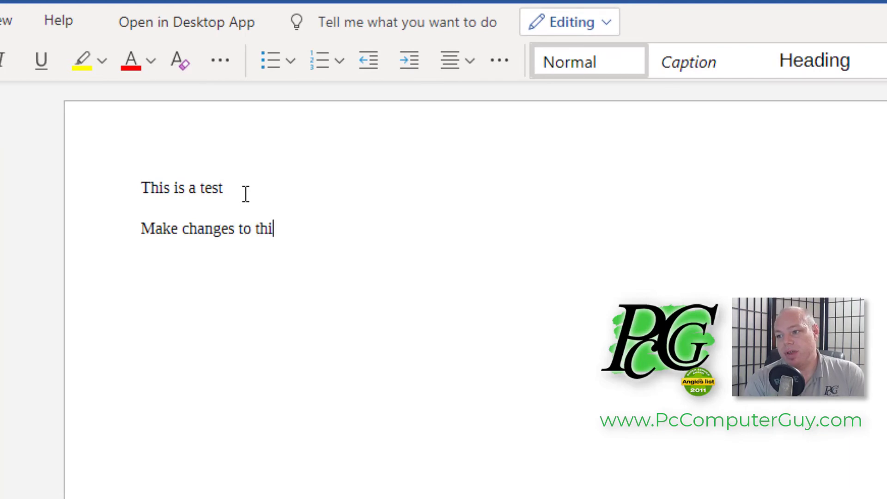
pyautogui.write('s from the website, with')
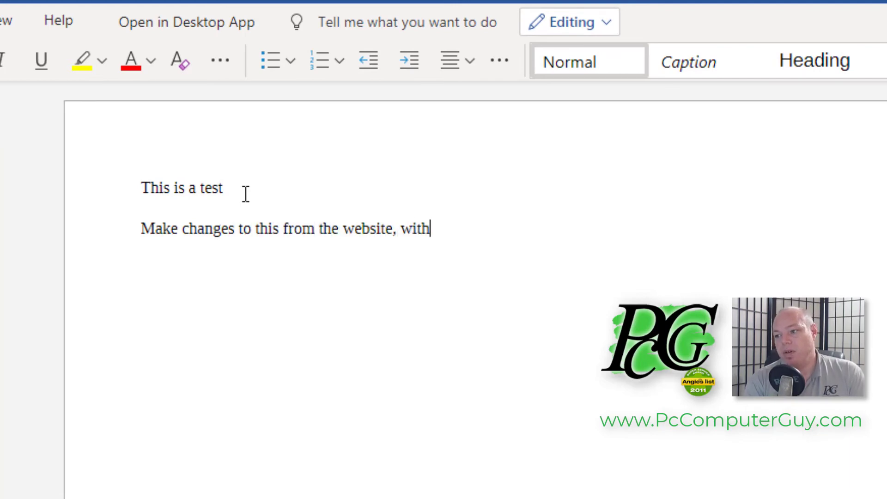
pyautogui.write('out having word installed.')
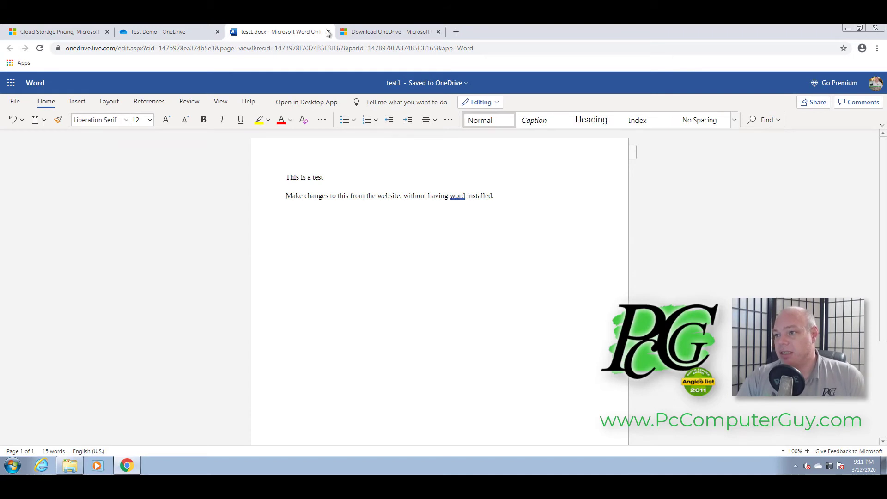
# Close the Word tab, minimize the browser and bring up the local OneDrive folder in Explorer
pyautogui.click(326, 31)
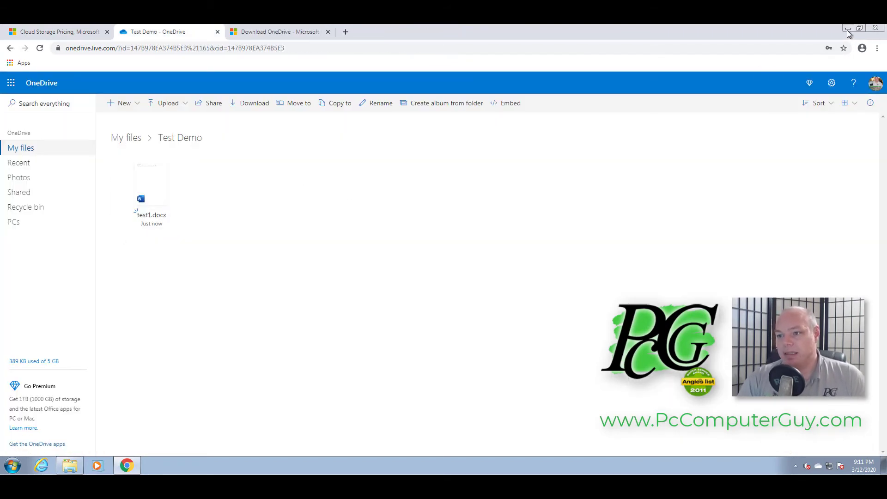
pyautogui.click(847, 28)
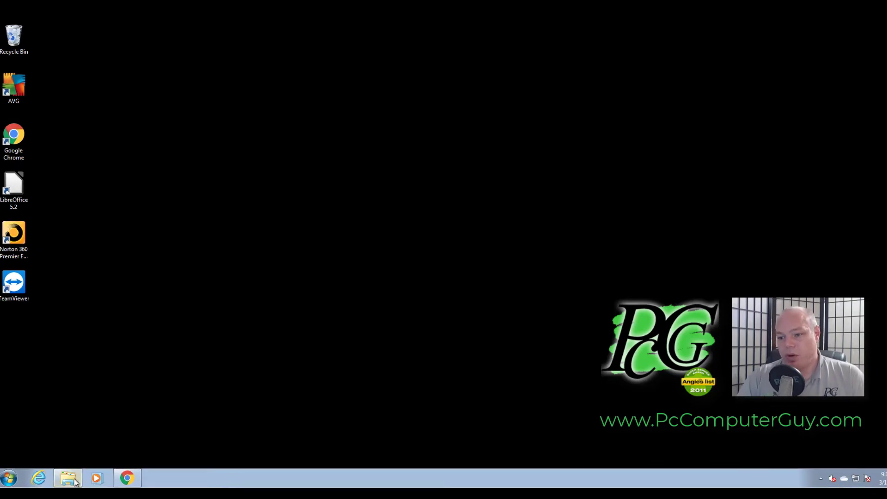
pyautogui.click(67, 478)
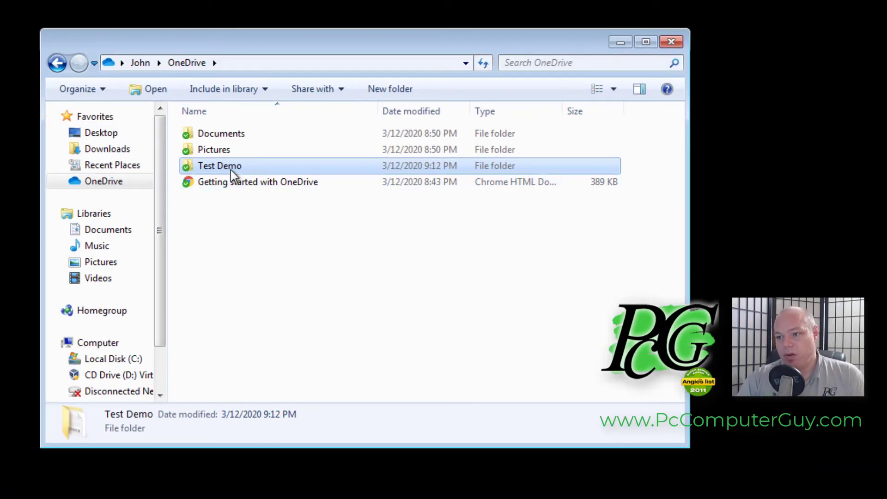
# Check the synced test1 document inside the local Test Demo folder, then go back to the OneDrive folder
pyautogui.doubleClick(220, 165)
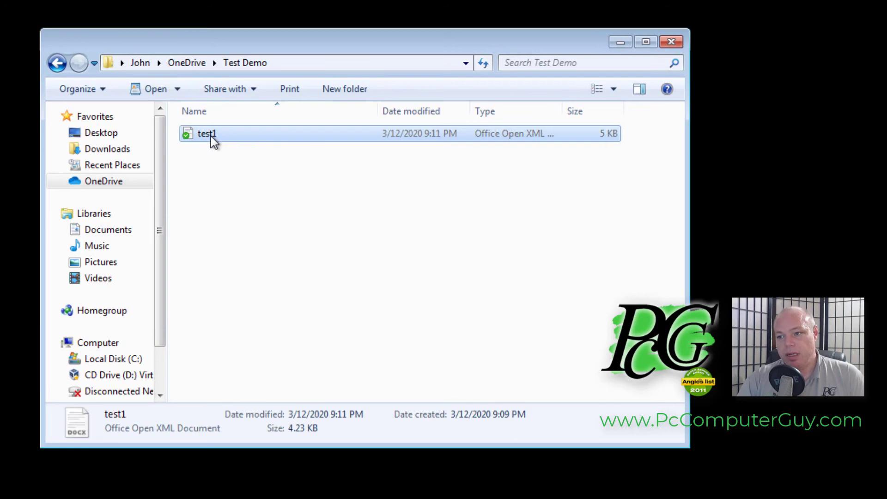
pyautogui.doubleClick(206, 133)
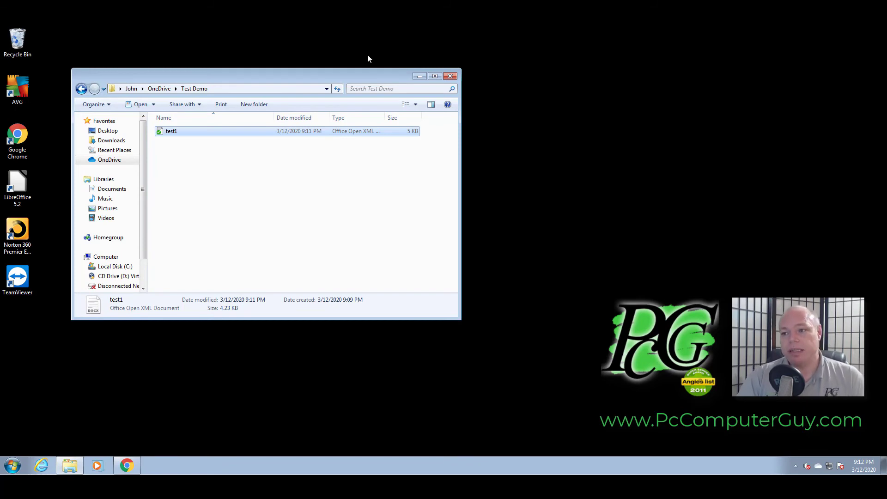
pyautogui.click(159, 88)
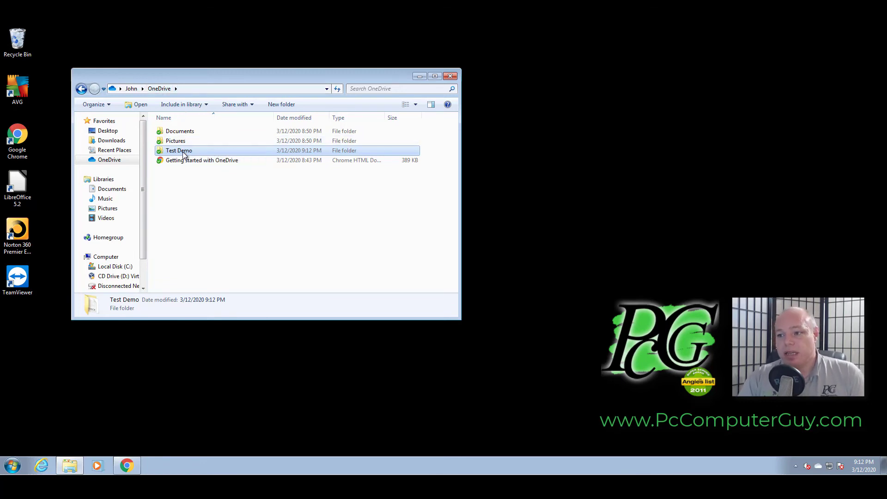
pyautogui.moveTo(178, 149)
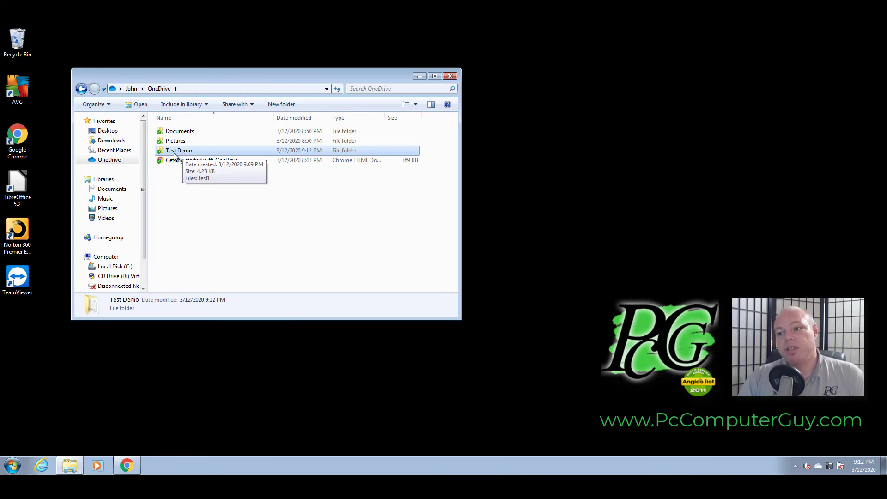
# Launch the Microsoft OneDrive sync app from Start and bring up the shortcut menu on the Test Demo folder
pyautogui.rightClick(178, 149)
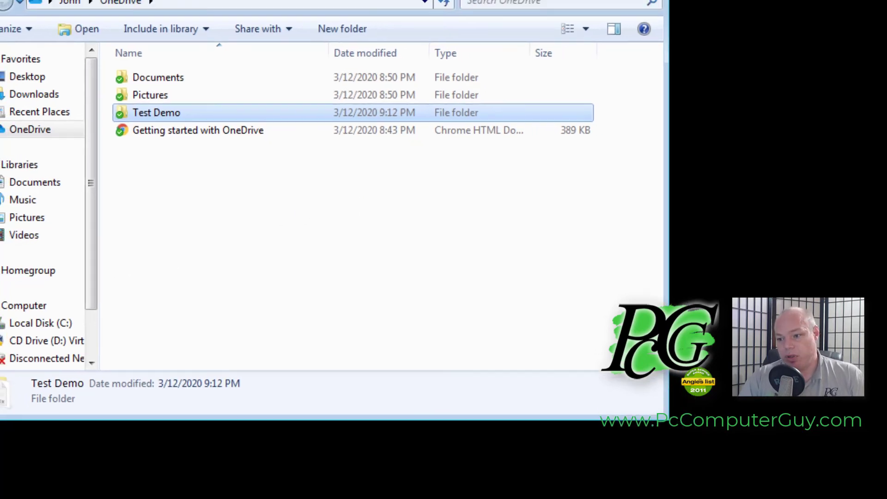
pyautogui.click(9, 465)
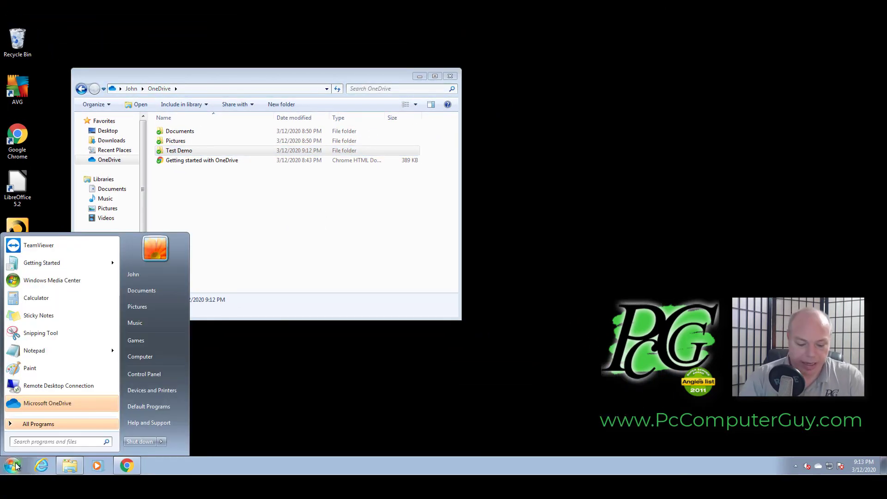
pyautogui.click(34, 350)
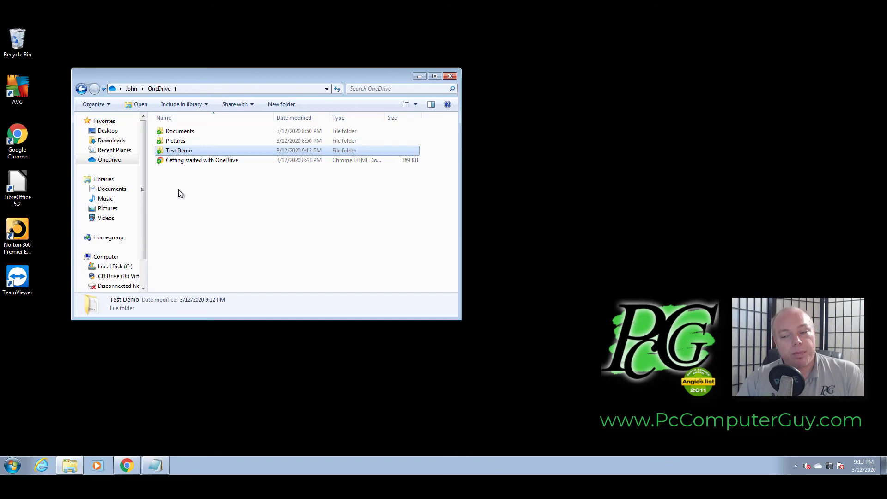
pyautogui.rightClick(179, 149)
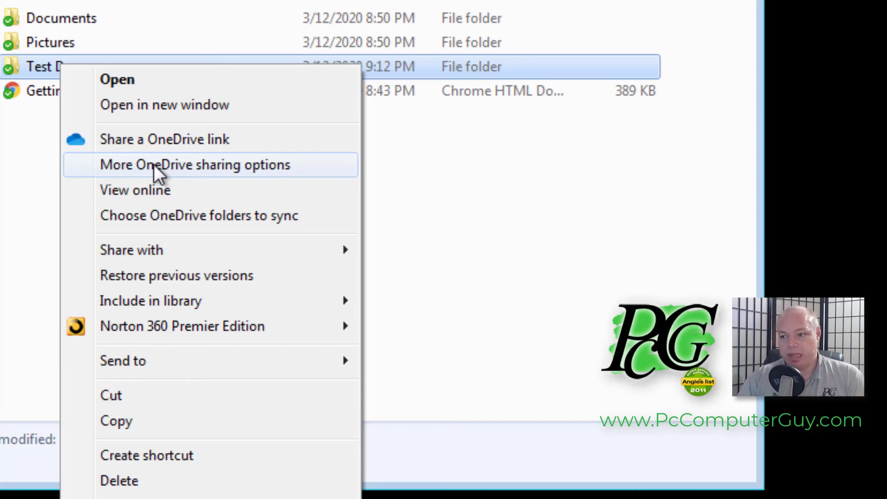
# Share the Test Demo folder online with Allow editing ticked and request a shareable link
pyautogui.click(195, 164)
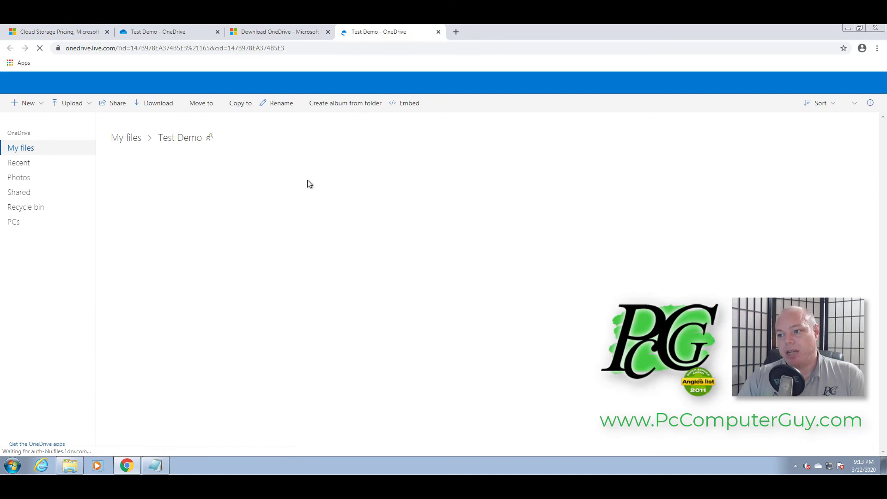
pyautogui.click(118, 102)
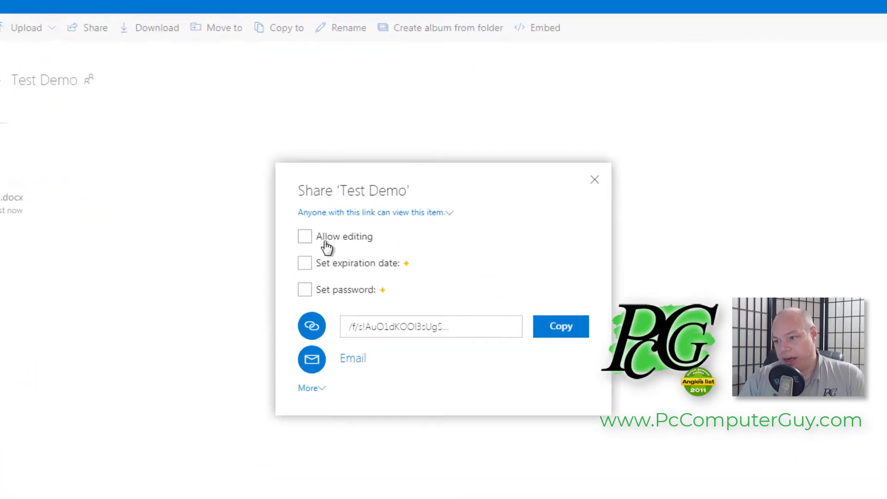
pyautogui.click(305, 236)
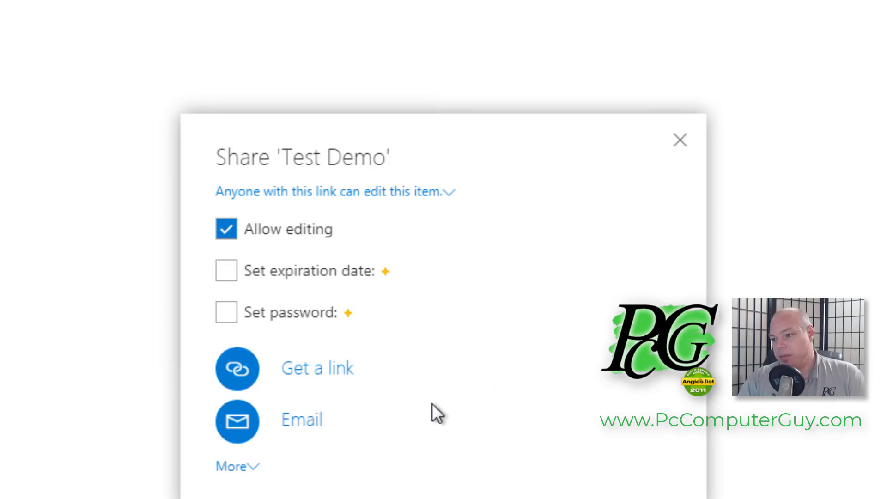
pyautogui.moveTo(323, 379)
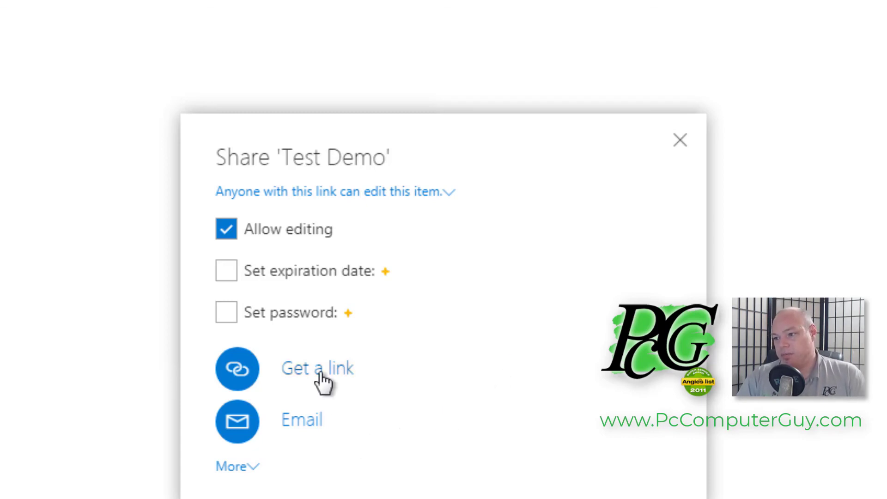
pyautogui.click(317, 368)
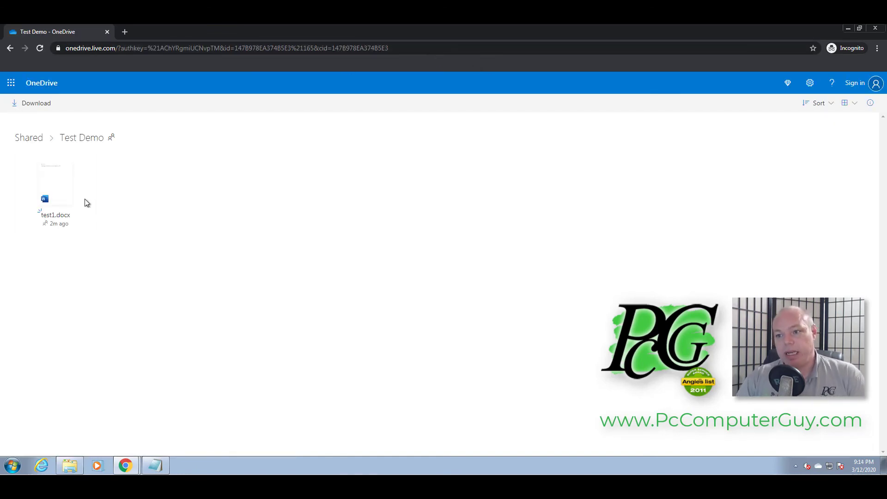
# Load test1.docx from the shared Test Demo folder in the private browsing window
pyautogui.doubleClick(55, 183)
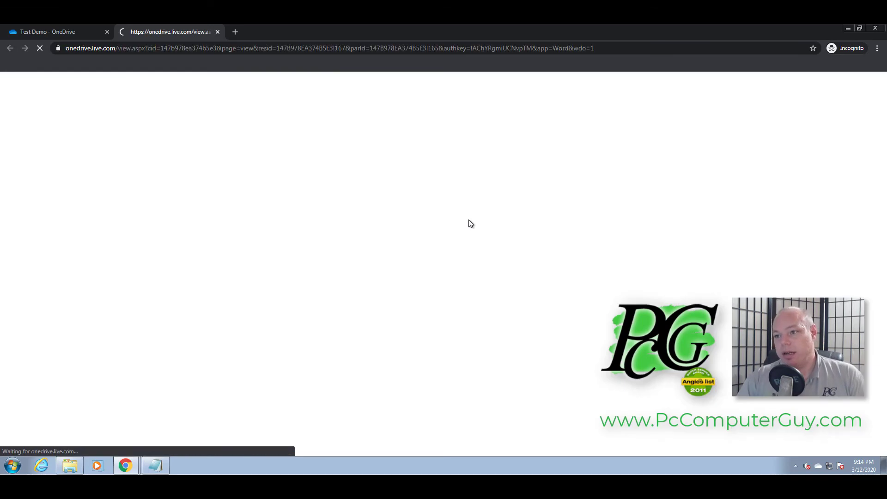